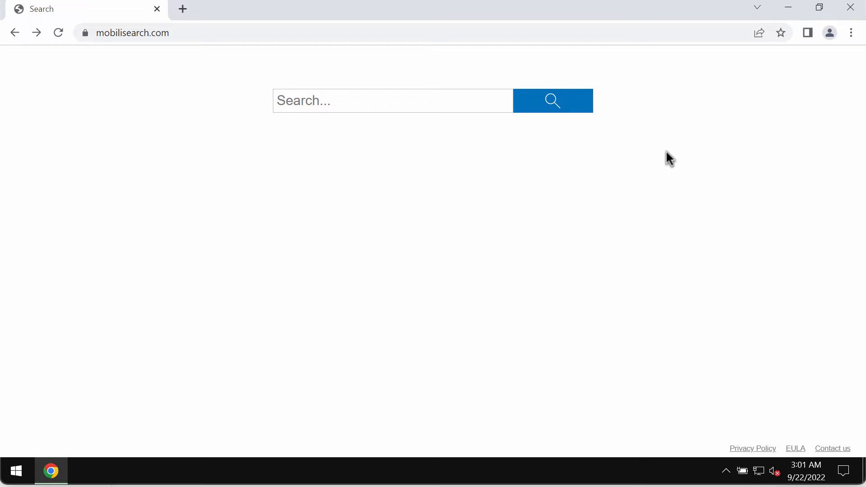
mouse_move(191, 37)
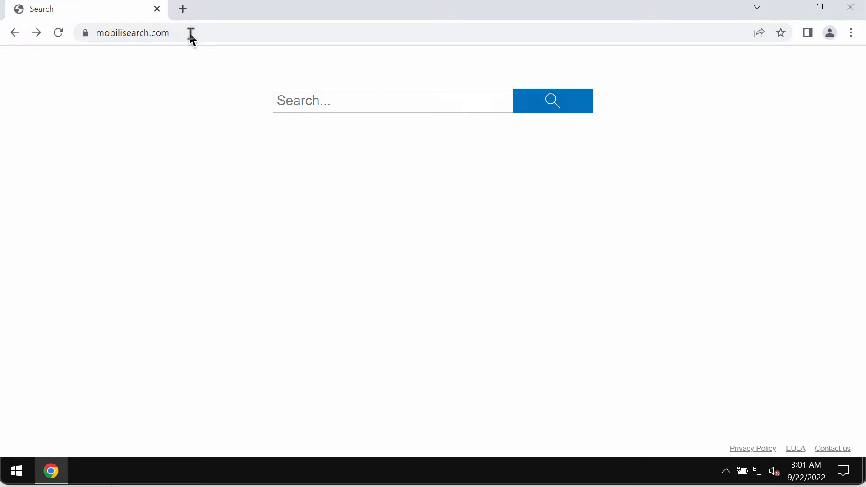
Search 'car' then 'iphone' in the mobilisearch.com search box to show the hijacked results.
left_click(393, 100)
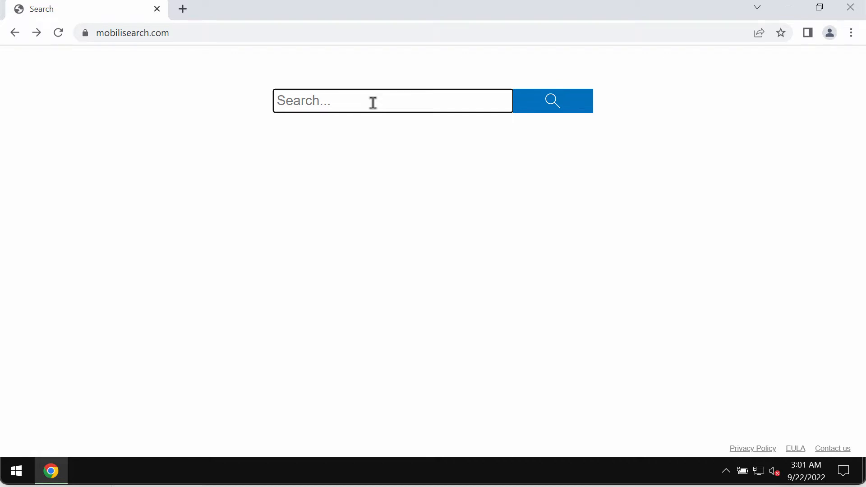
type("ca")
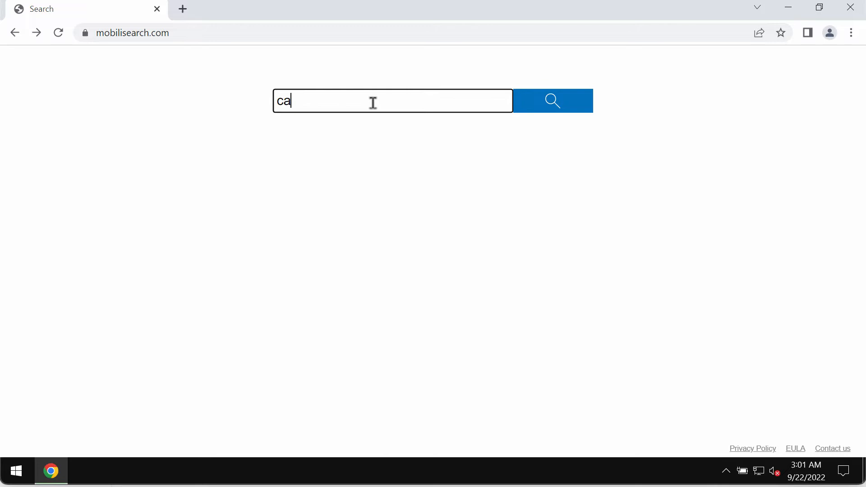
type("r")
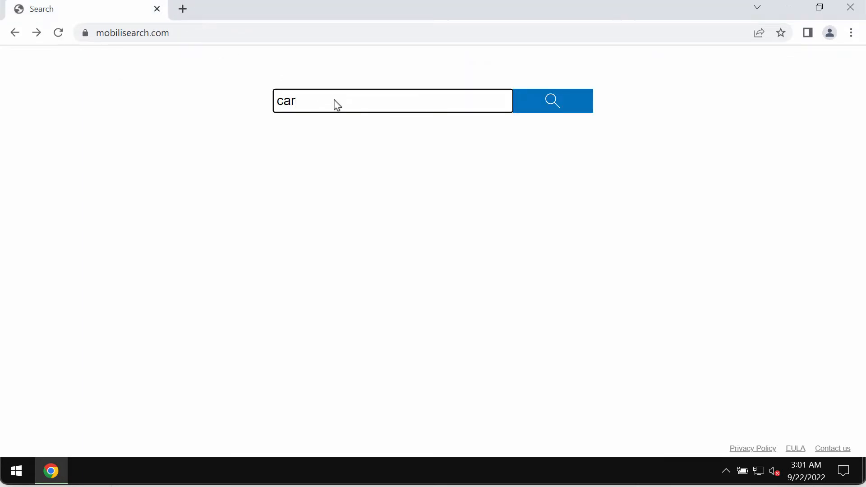
type("ipone")
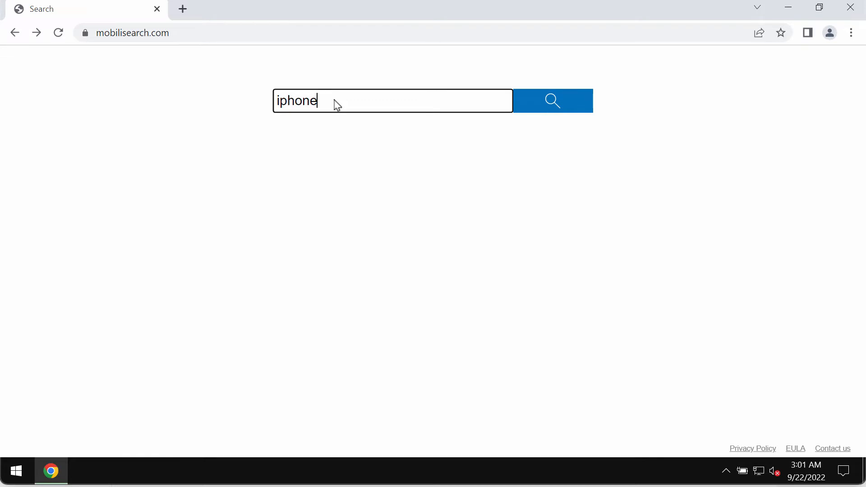
mouse_move(353, 80)
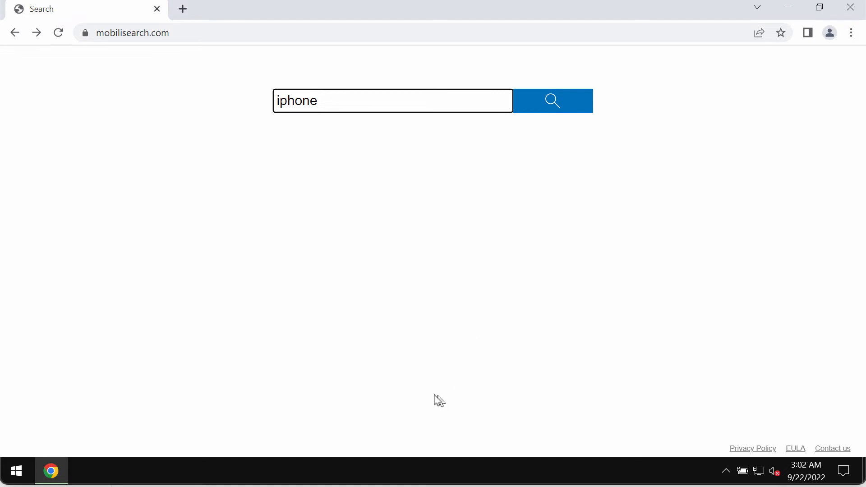
right_click(15, 471)
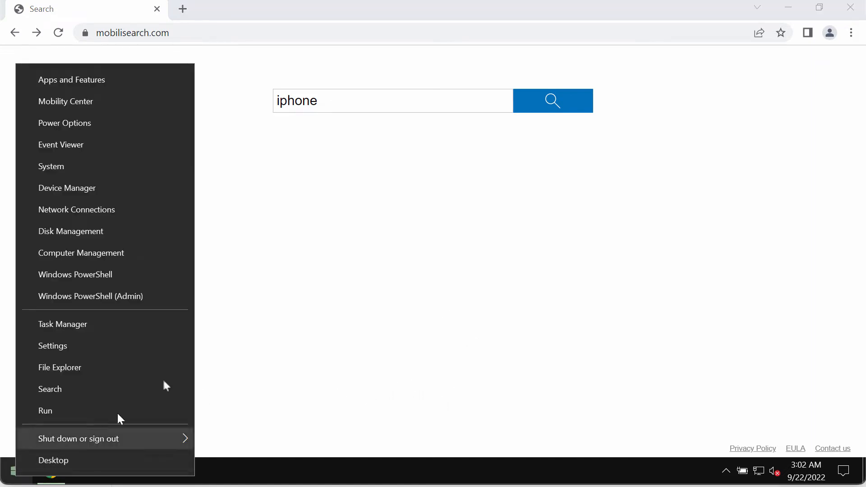
mouse_move(312, 364)
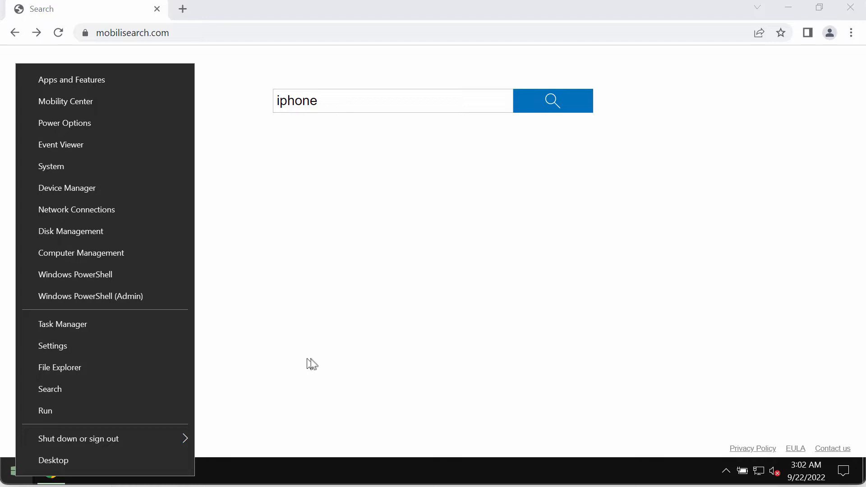
left_click(50, 389)
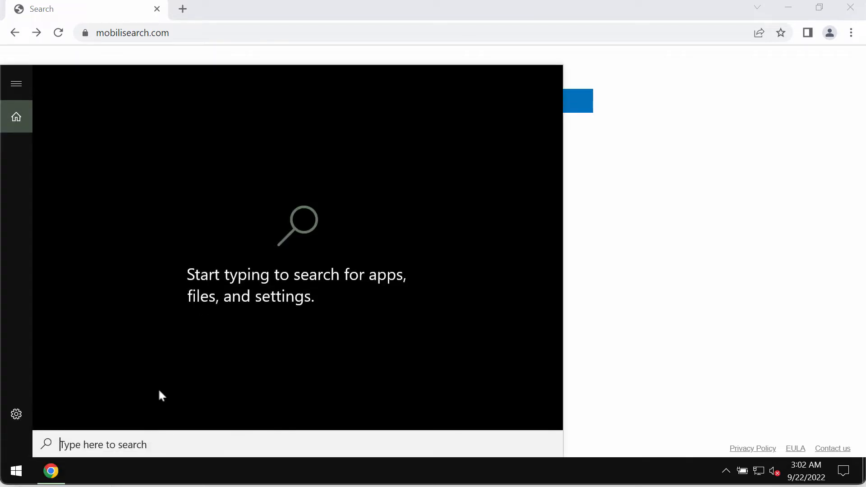
type("cont")
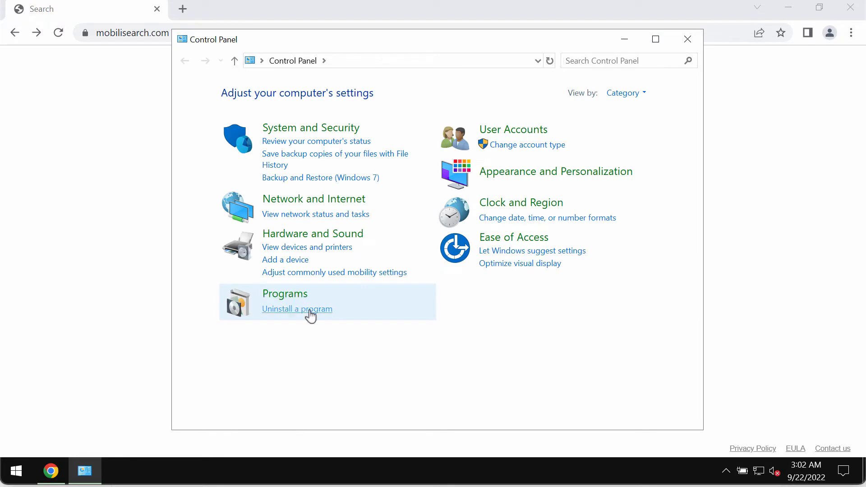
left_click(297, 309)
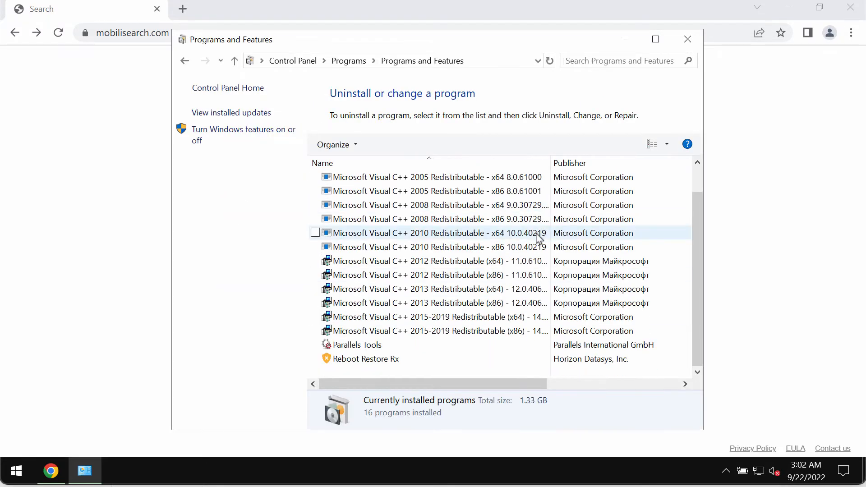
left_click(688, 39)
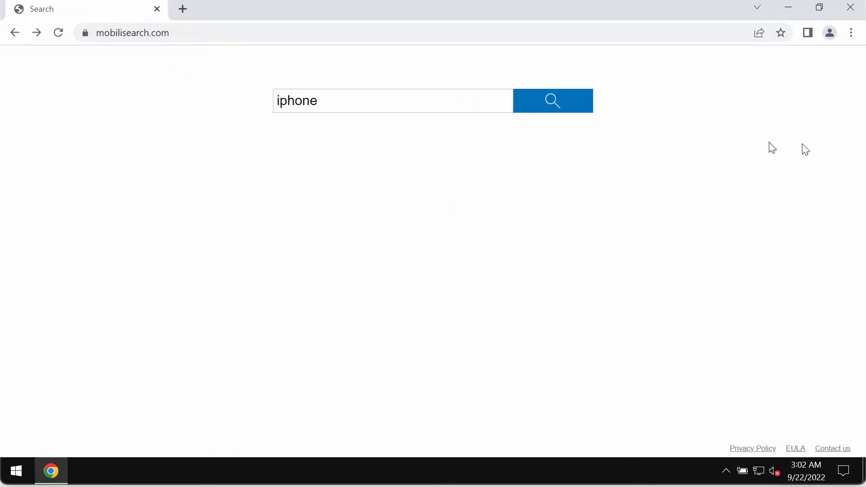
mouse_move(860, 50)
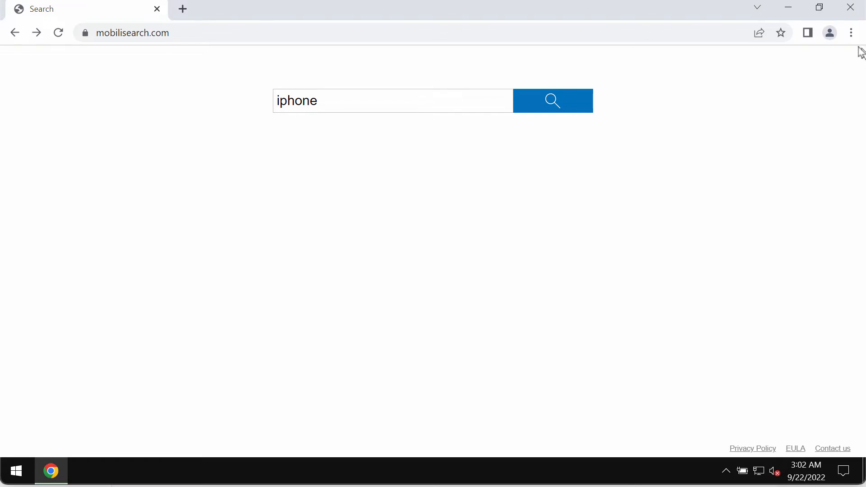
Check Chrome's installed extensions via More tools, finding none listed.
left_click(851, 32)
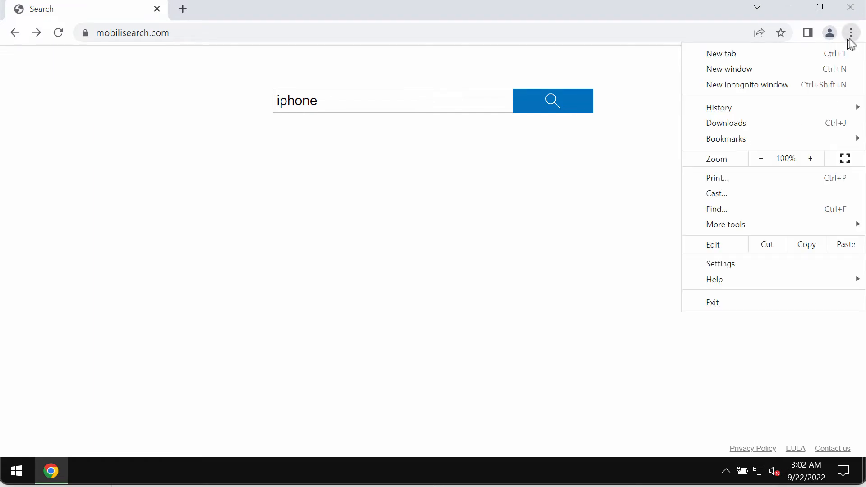
left_click(726, 225)
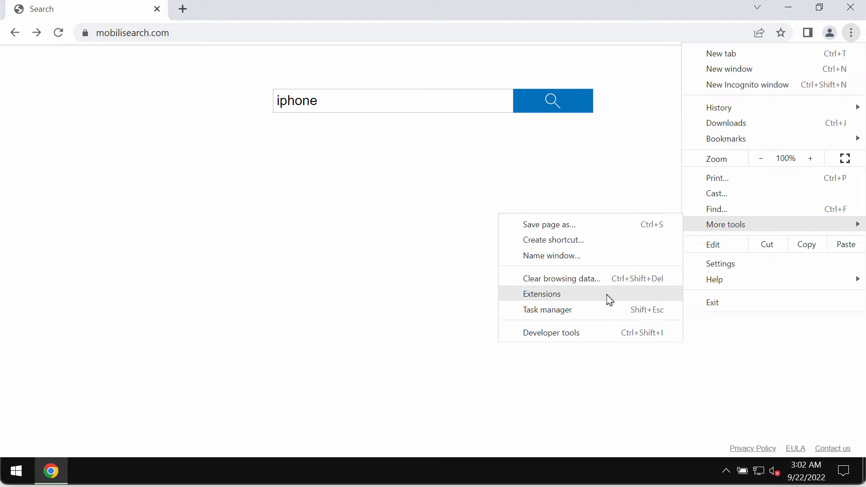
left_click(541, 294)
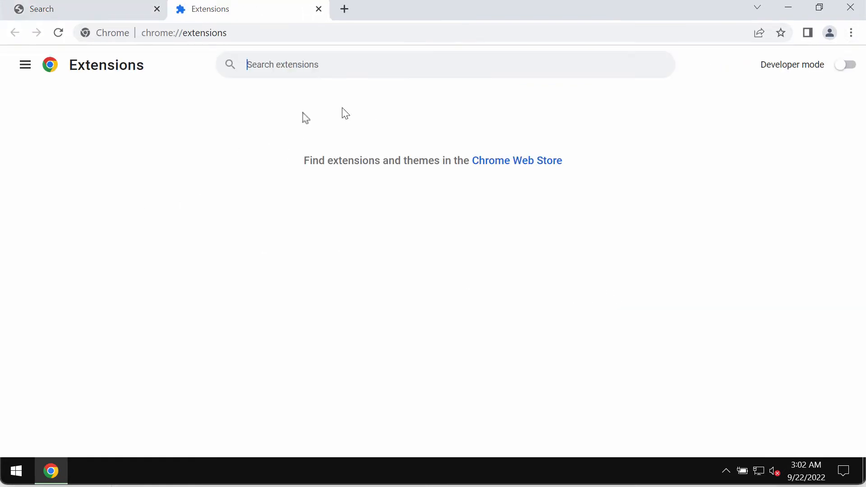
mouse_move(335, 49)
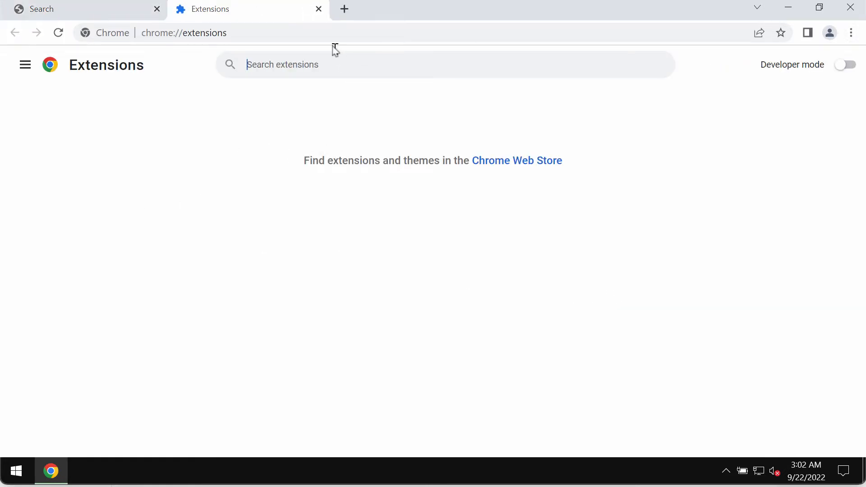
mouse_move(422, 34)
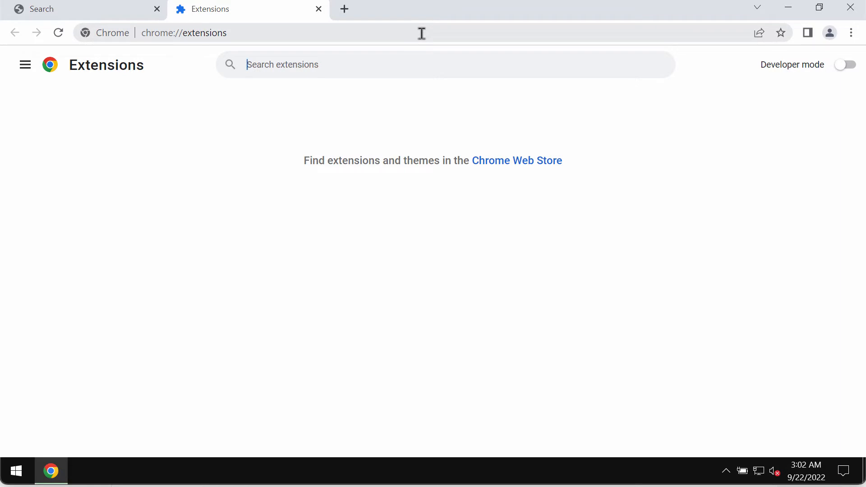
Start loading combocleaner.com and minimise Chrome to the desktop.
type("combocleaner.com")
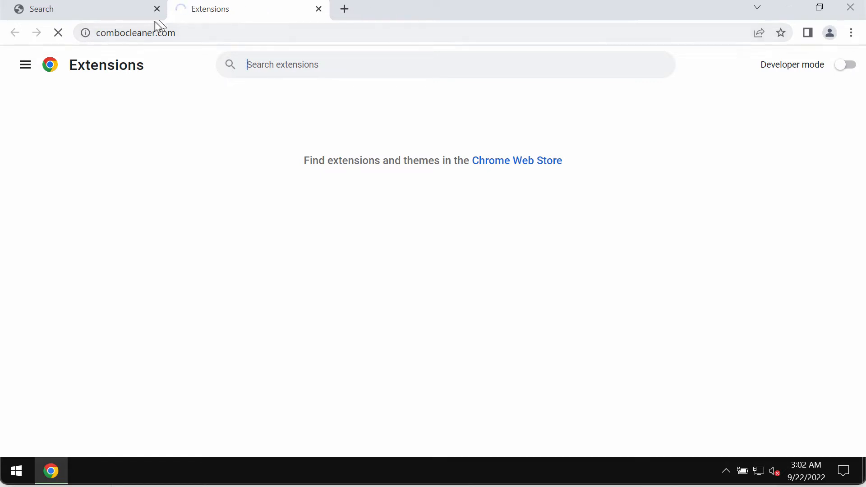
mouse_move(263, 24)
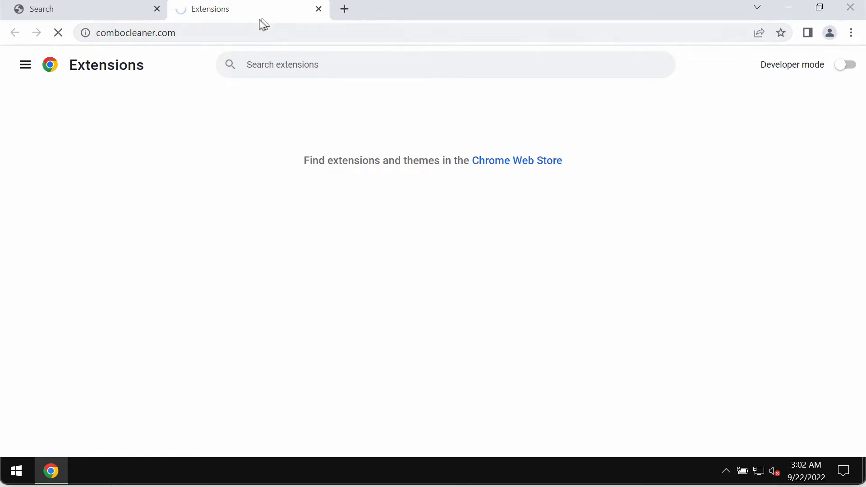
mouse_move(136, 13)
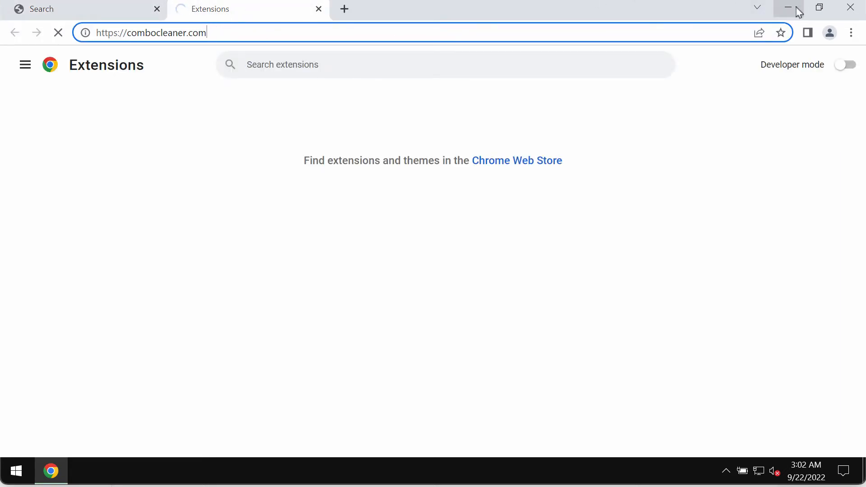
left_click(789, 7)
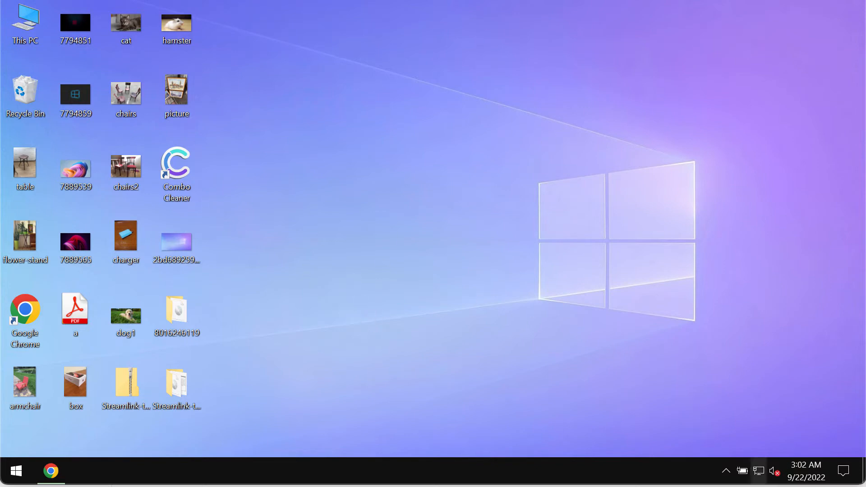
Launch Combo Cleaner from its desktop shortcut onto the Dashboard with Quick Scan selected.
double_click(176, 163)
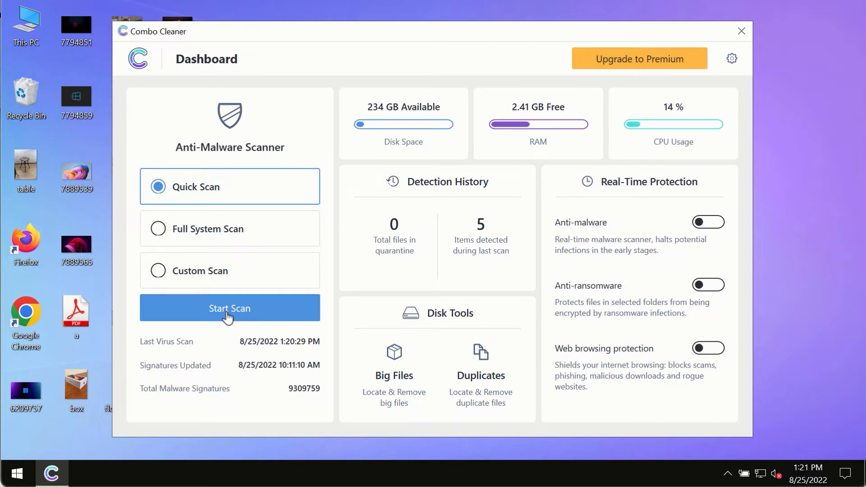
mouse_move(249, 314)
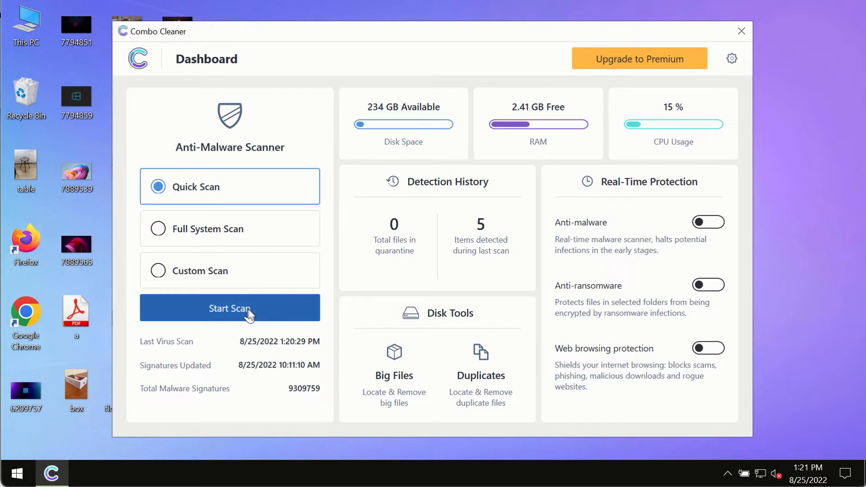
Start the Quick Scan, visit the Dashboard, and return to the running scan's progress.
left_click(229, 309)
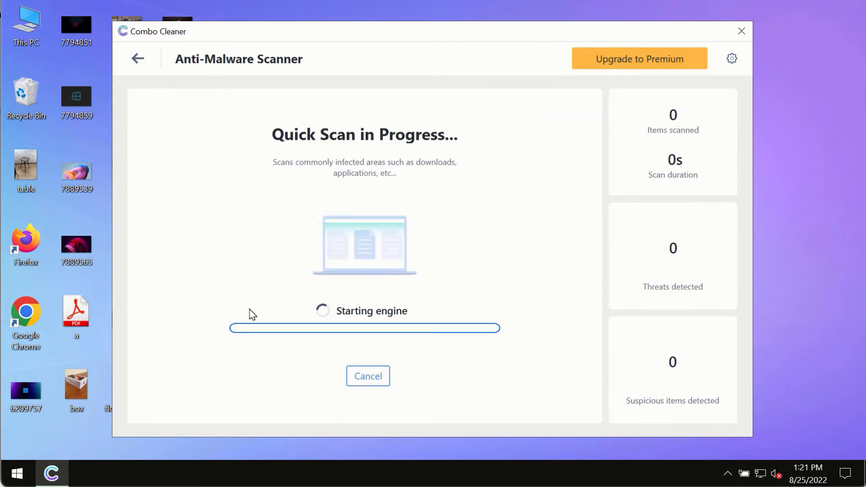
left_click(137, 59)
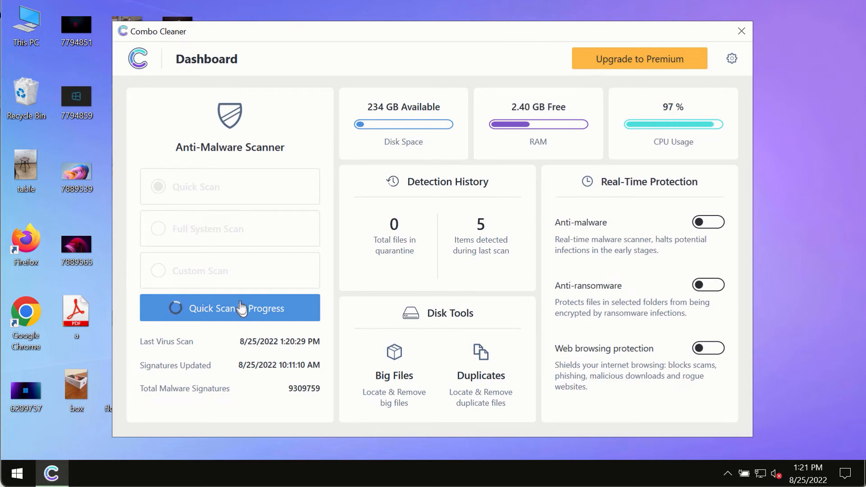
left_click(229, 309)
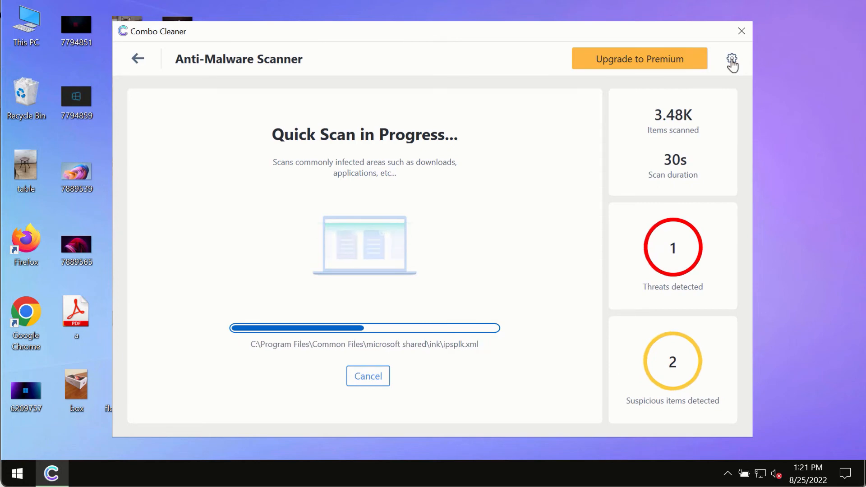
View the Anti-Ransomware settings, showing no protected folders or trusted programs.
left_click(731, 59)
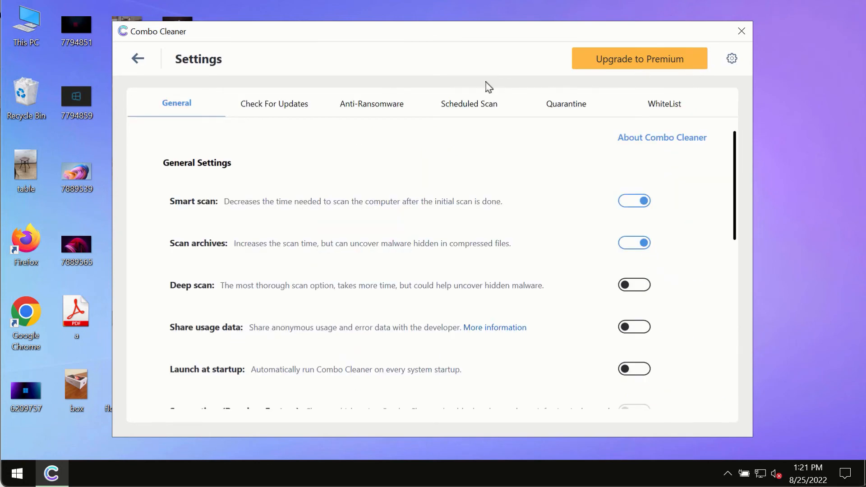
mouse_move(432, 58)
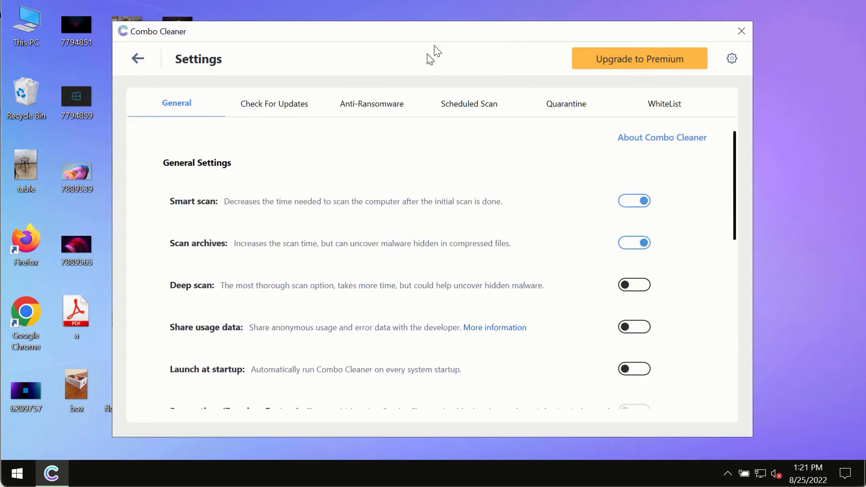
left_click(371, 103)
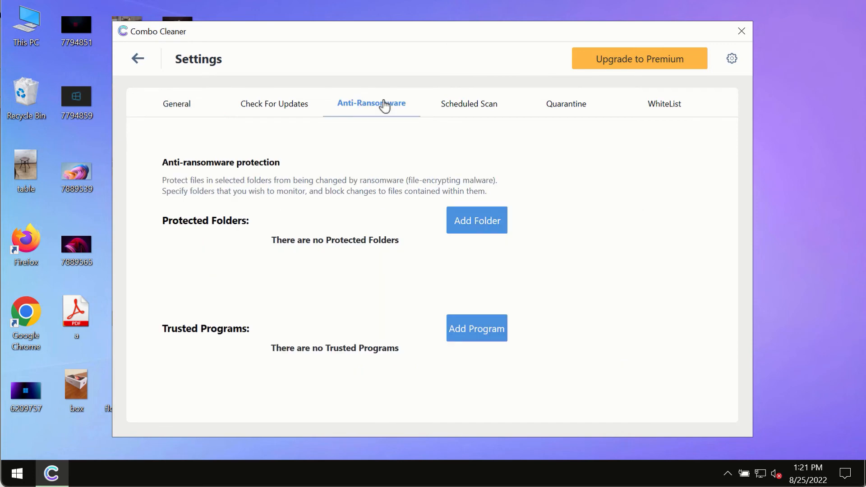
mouse_move(265, 171)
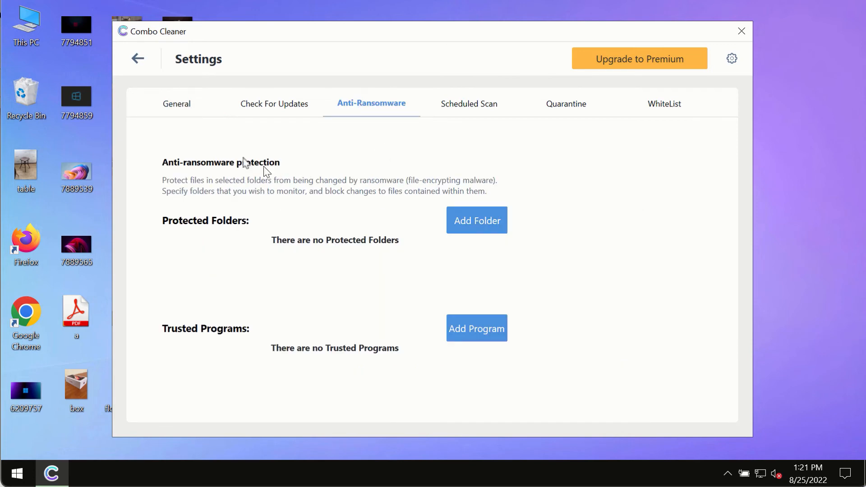
mouse_move(476, 231)
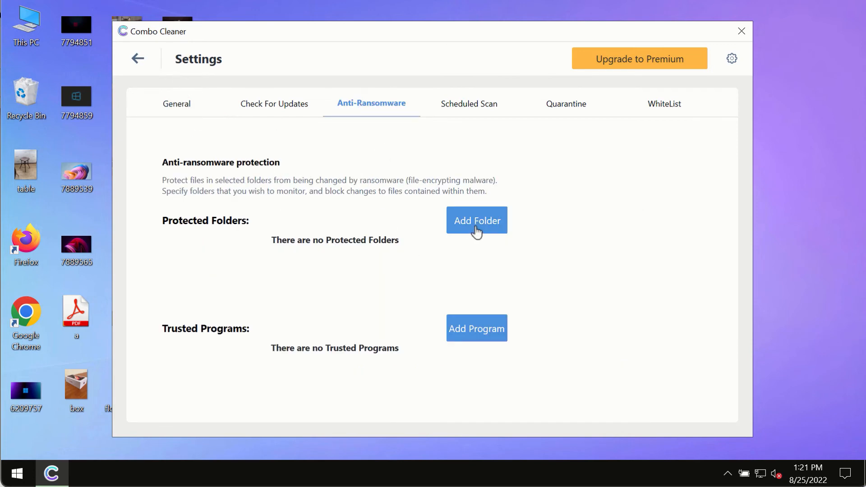
mouse_move(141, 145)
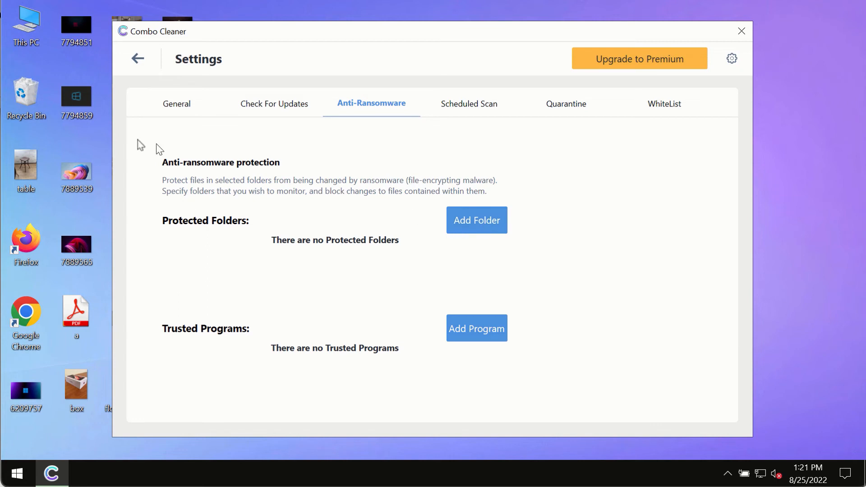
mouse_move(144, 69)
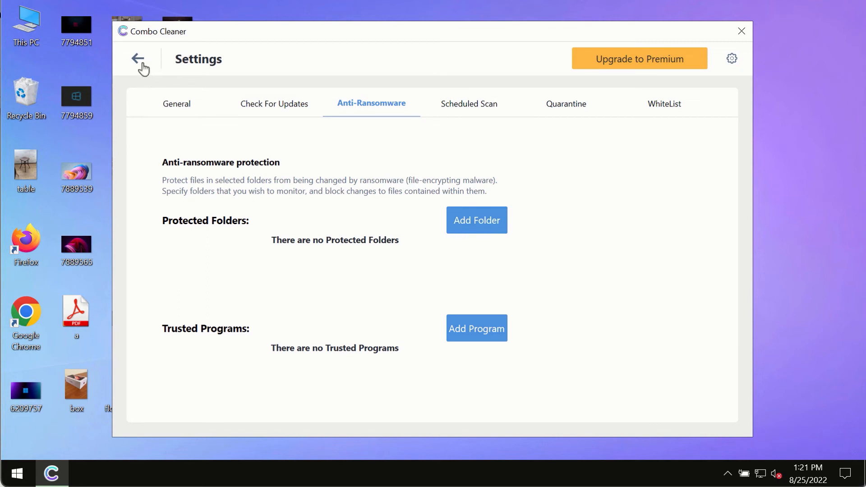
Go back from Settings to the running Quick Scan, now showing 4 threats and 2 suspicious items.
left_click(138, 58)
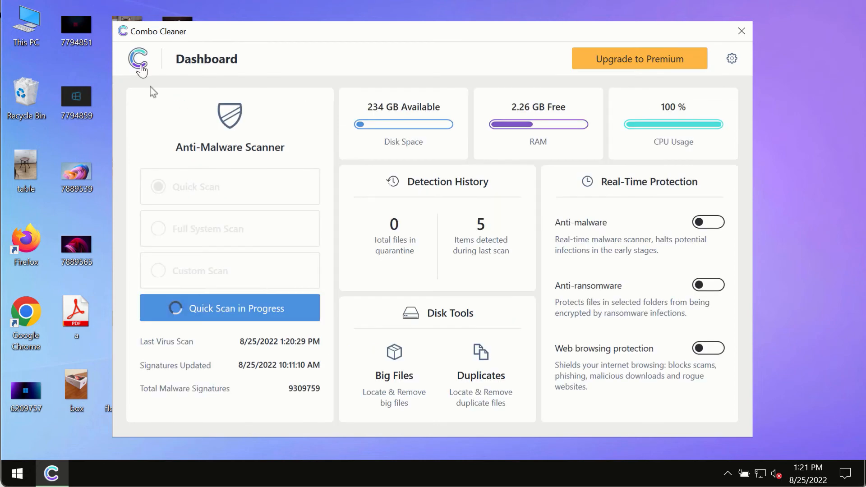
left_click(229, 308)
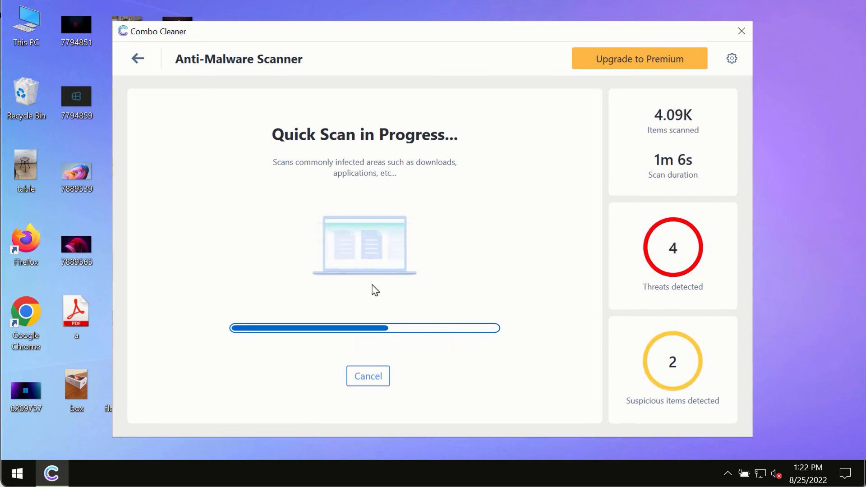
mouse_move(548, 156)
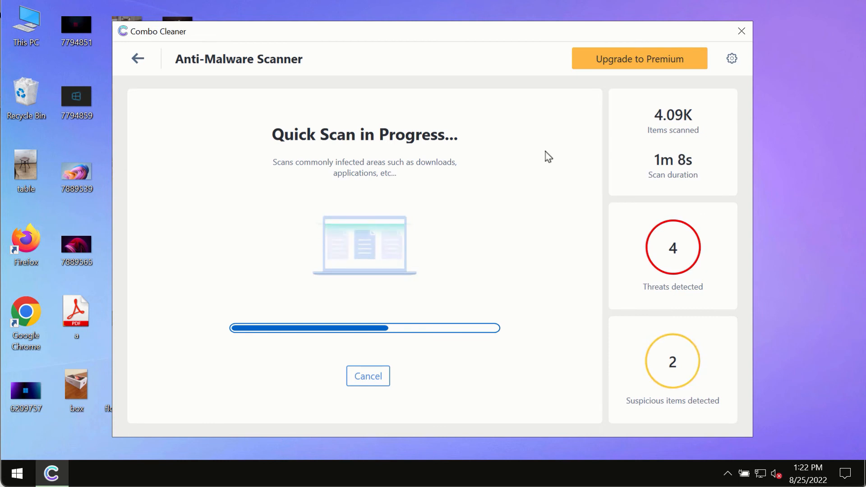